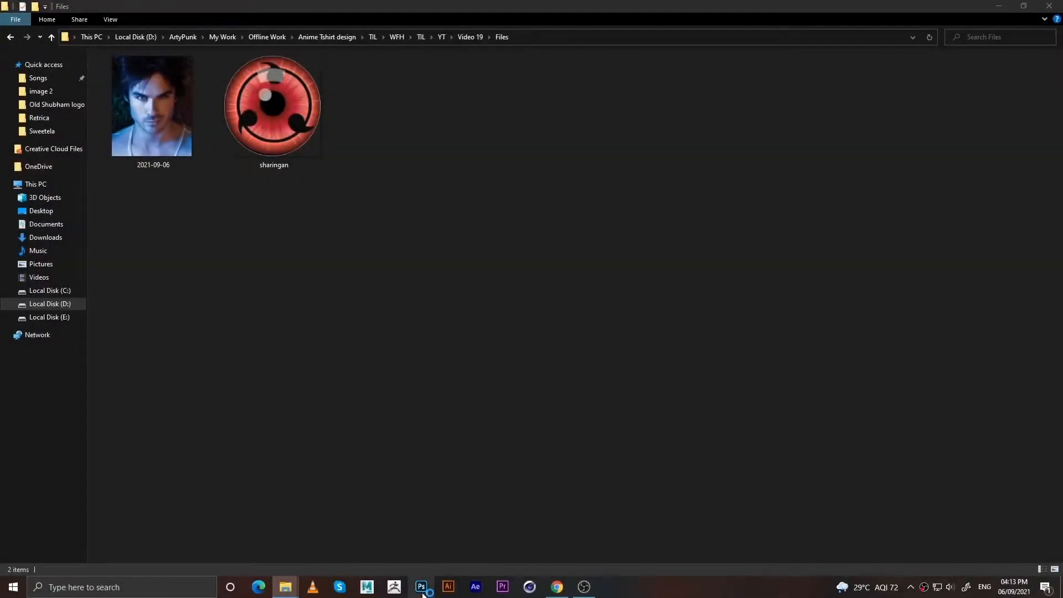
Open the portrait JPG in Photoshop, enlarge it with Free Transform, then return to File Explorer
left_click(421, 587)
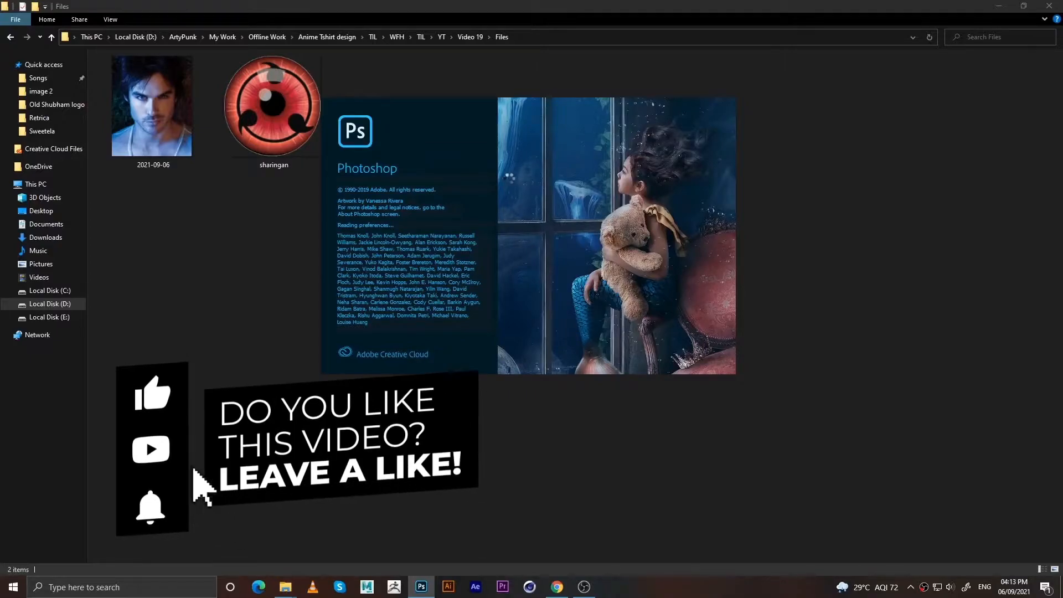
left_click(420, 587)
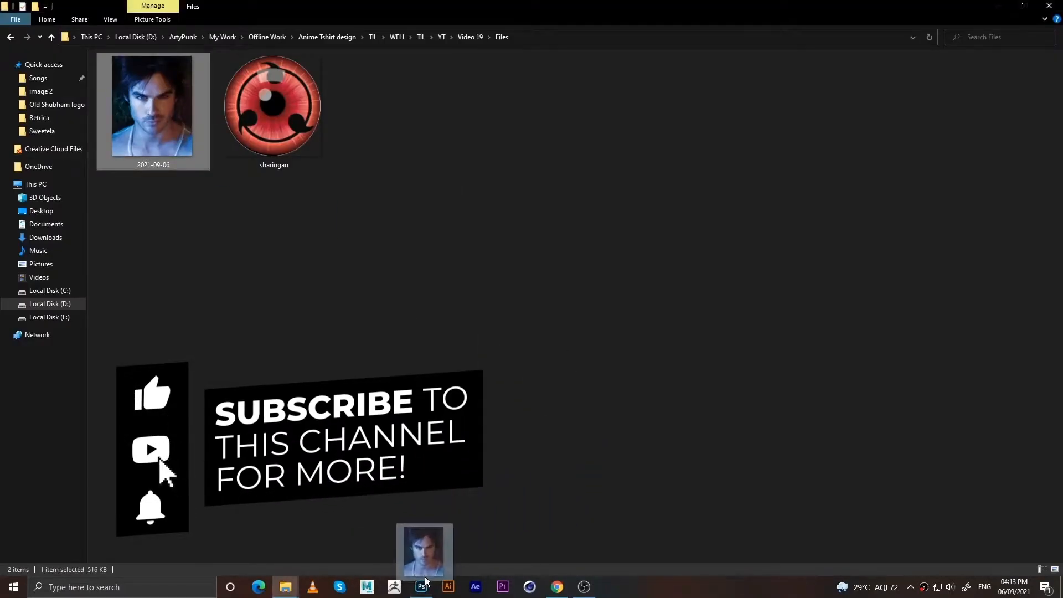
left_click(421, 592)
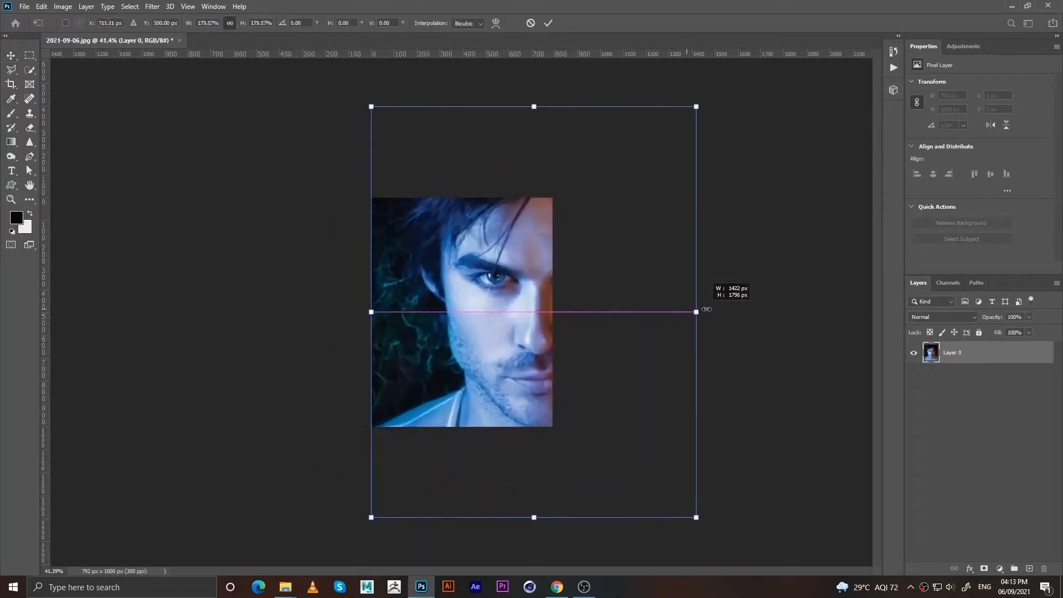
left_click(548, 23)
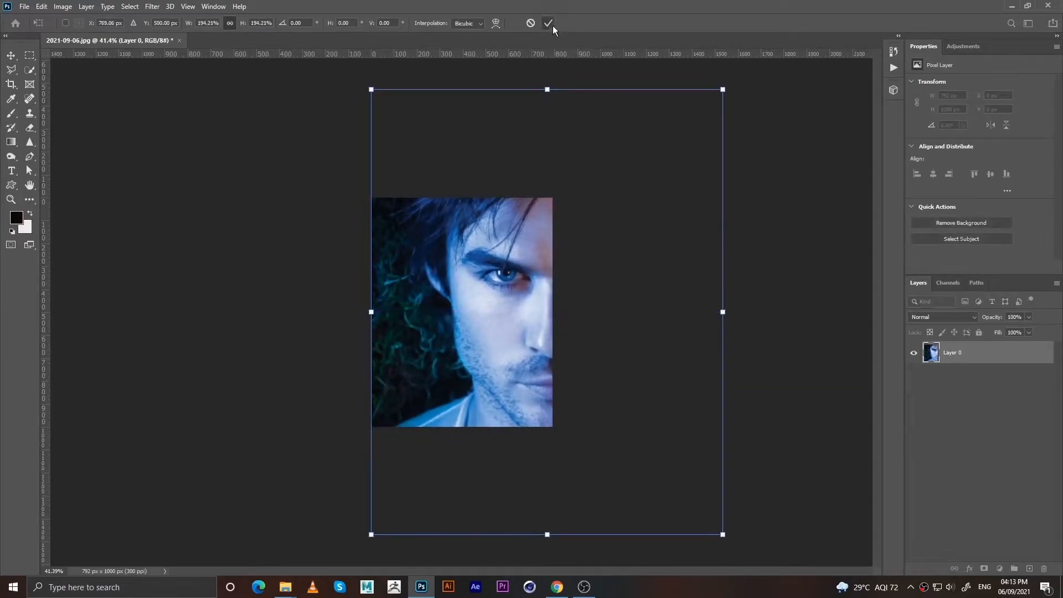
left_click(285, 587)
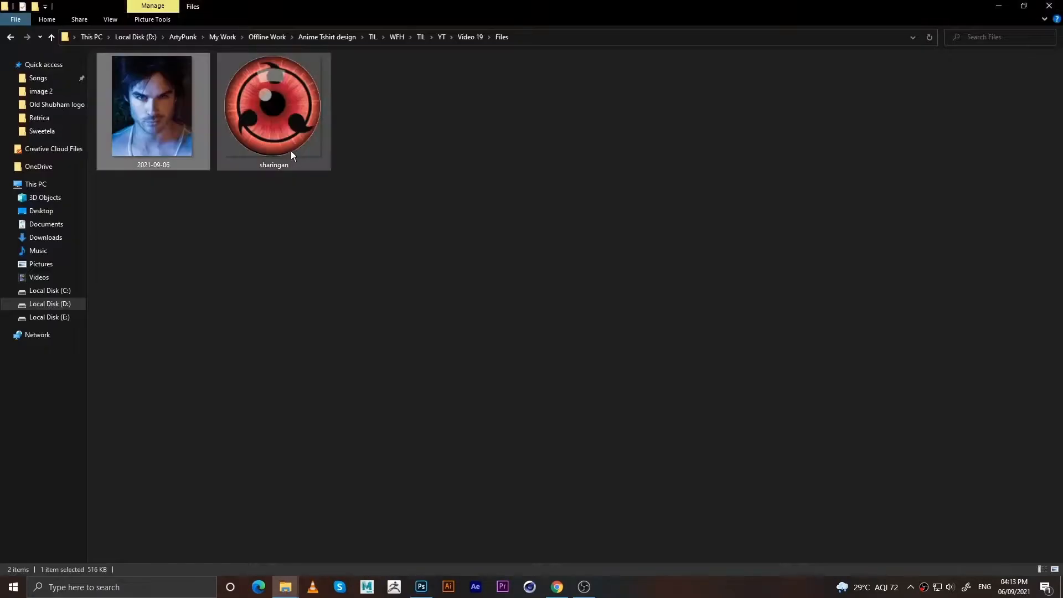
Place sharingan.png over the portrait's eye and lower its opacity to 26%
left_click_drag(273, 105, 535, 516)
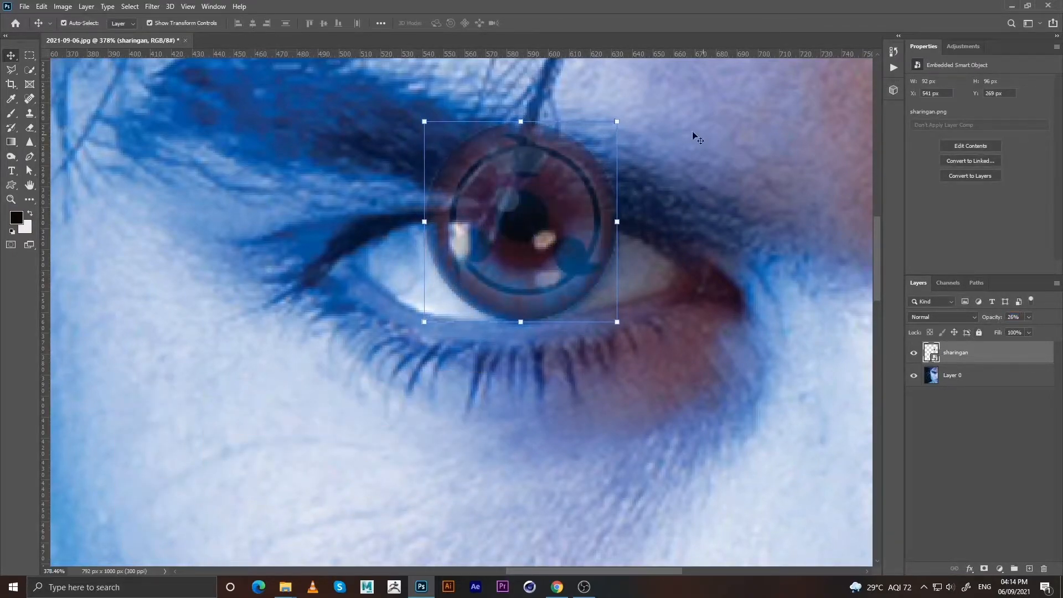
Align the sharingan over the iris and turn a Pen path along the eyelid into a selection
left_click_drag(617, 121, 609, 97)
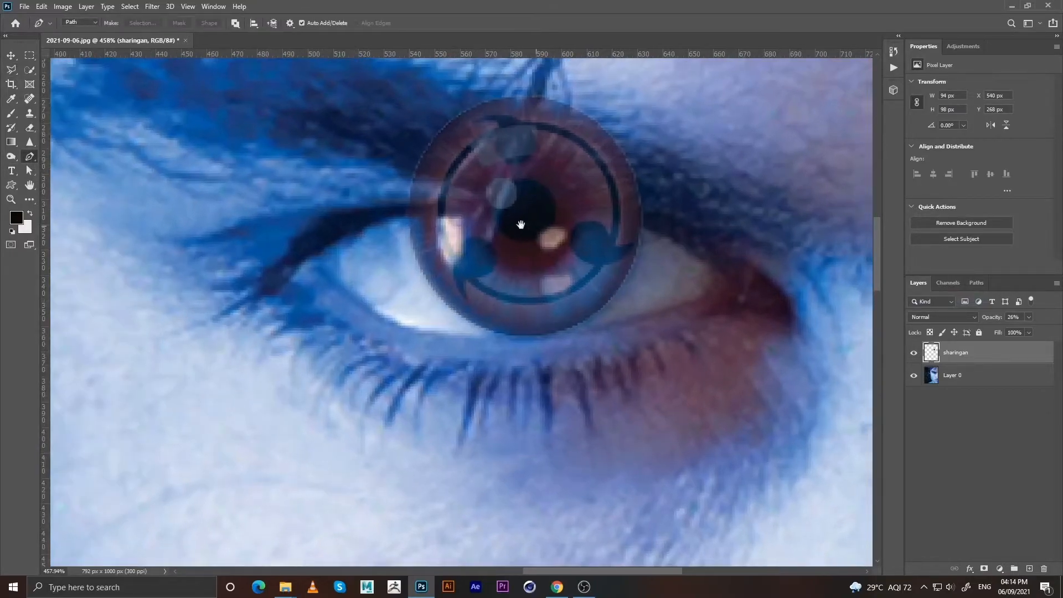
left_click_drag(520, 224, 612, 243)
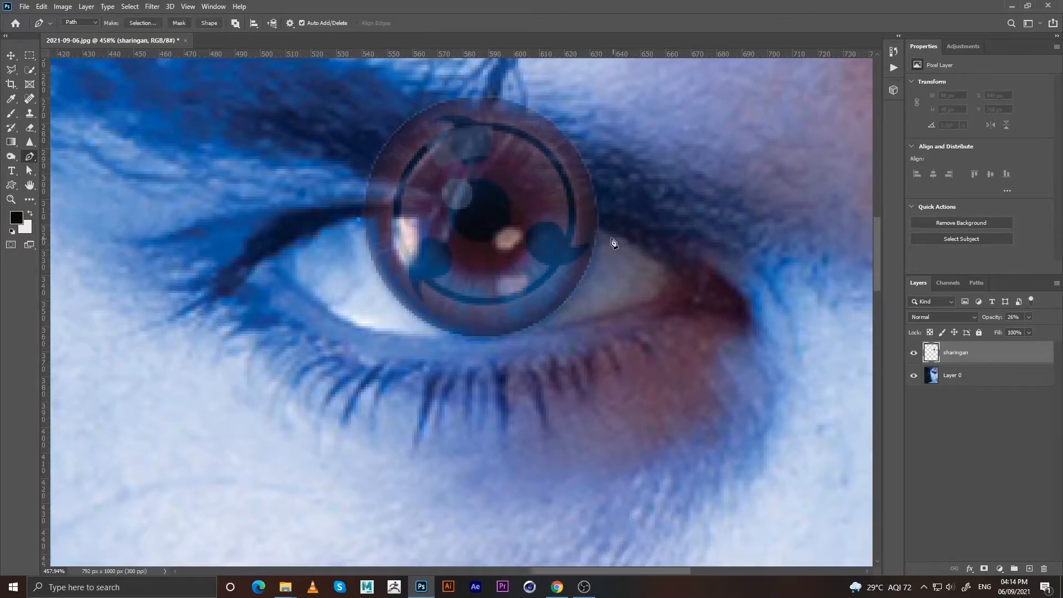
left_click_drag(600, 231, 670, 251)
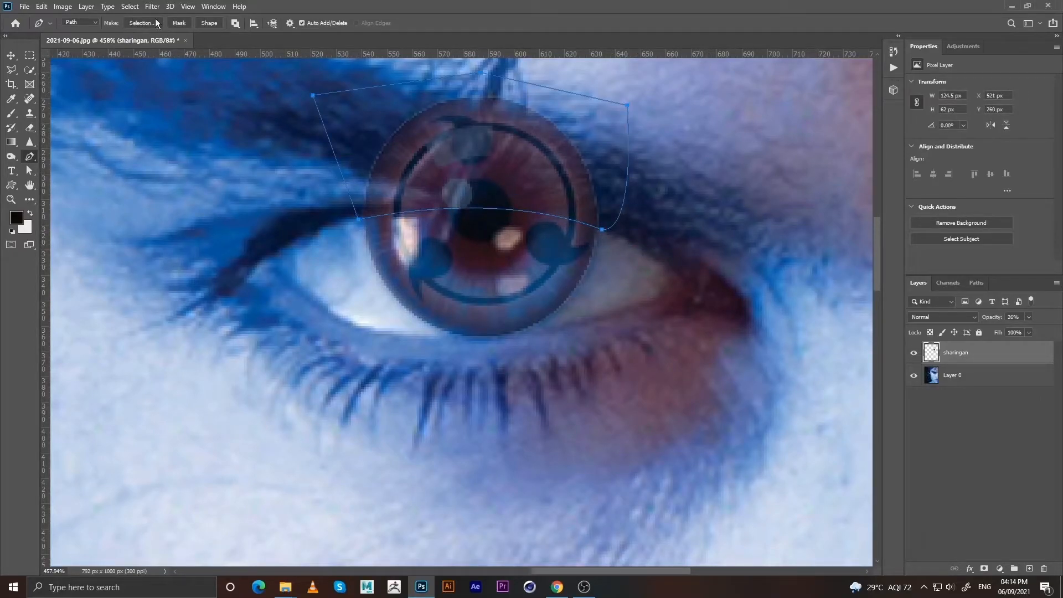
left_click(141, 22)
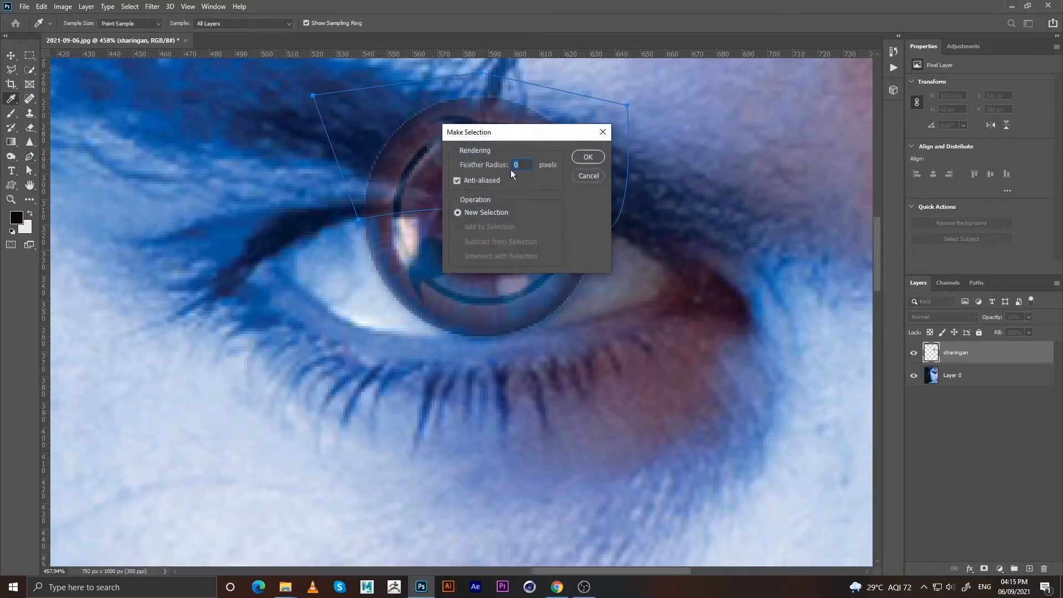
left_click(587, 157)
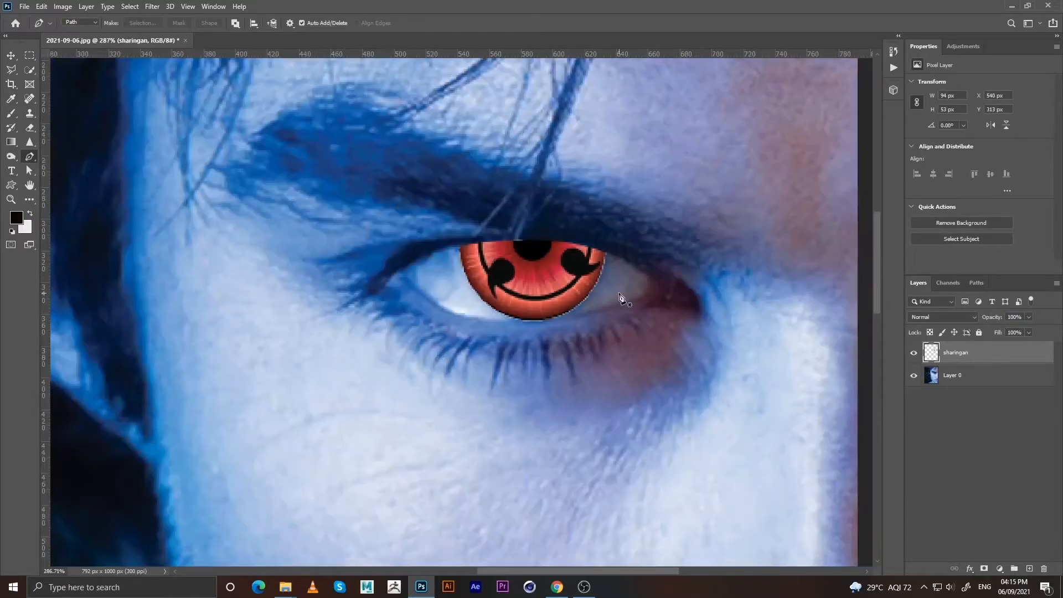
Give the sharingan layer Lighten blending and confirm black as the foreground colour
left_click(943, 317)
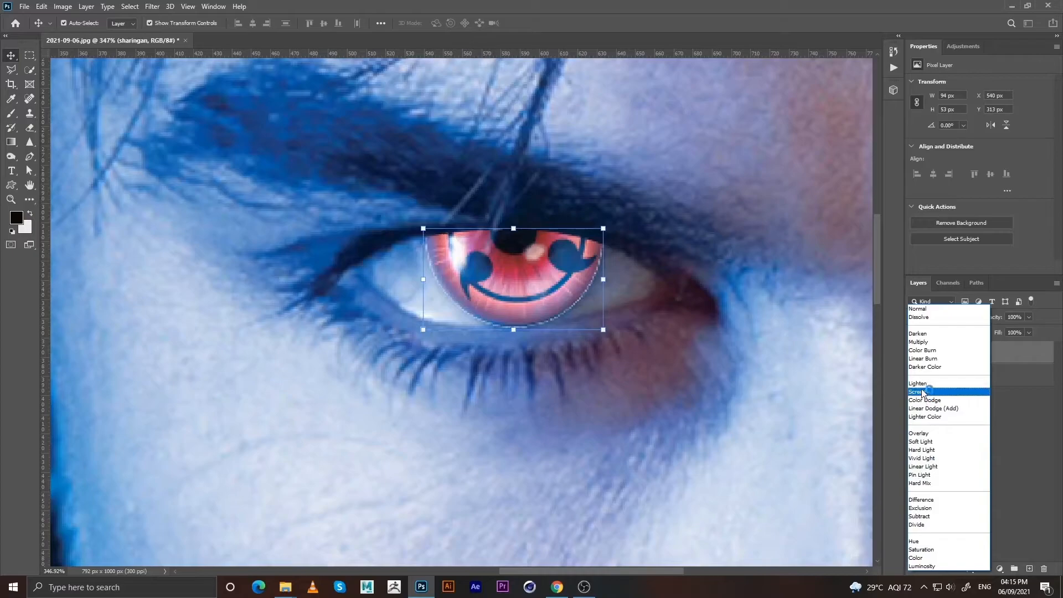
left_click(919, 383)
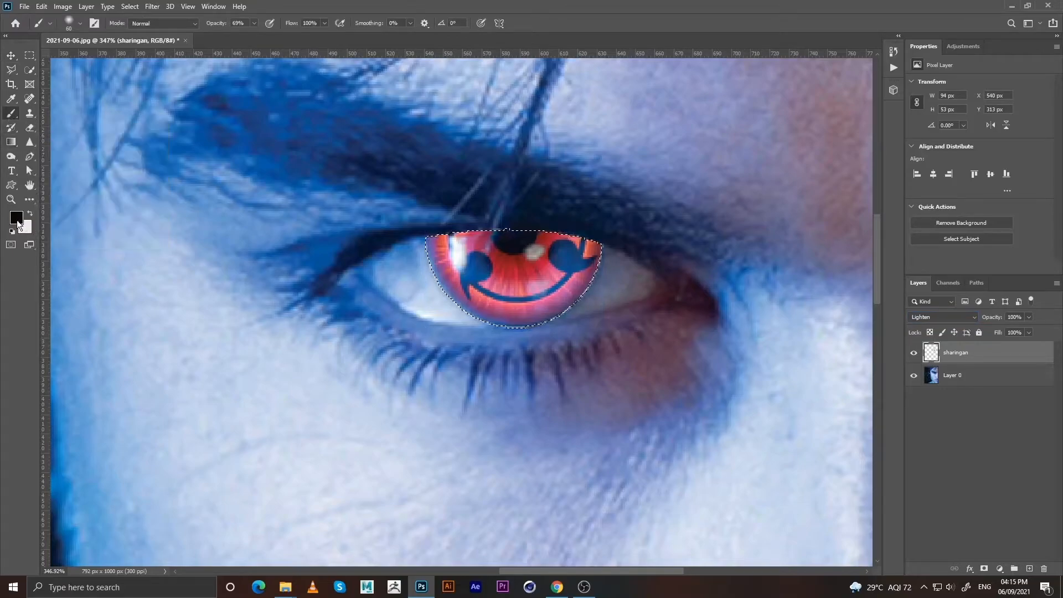
left_click(16, 217)
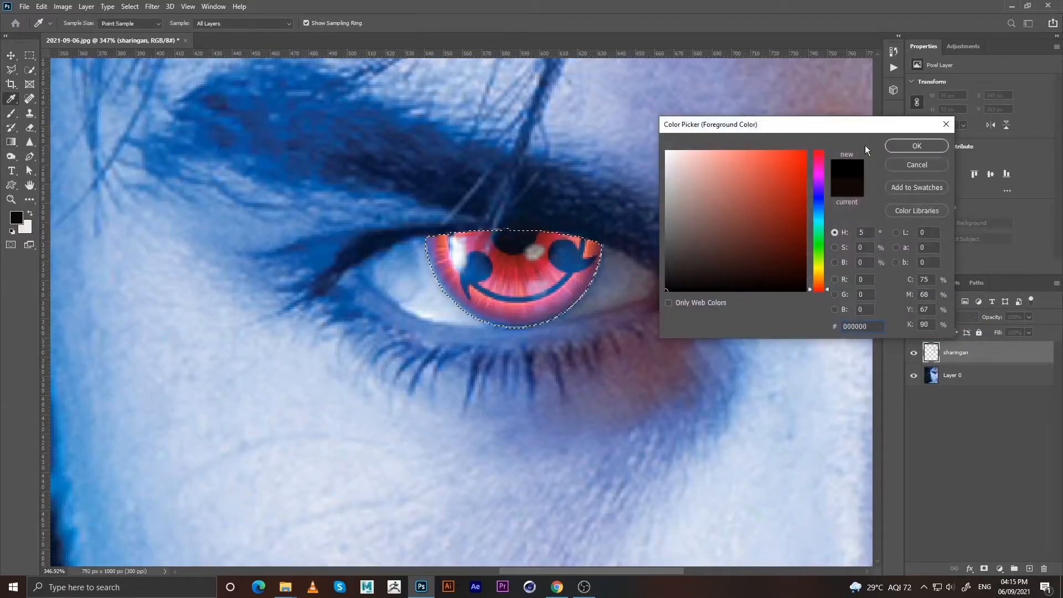
left_click(916, 146)
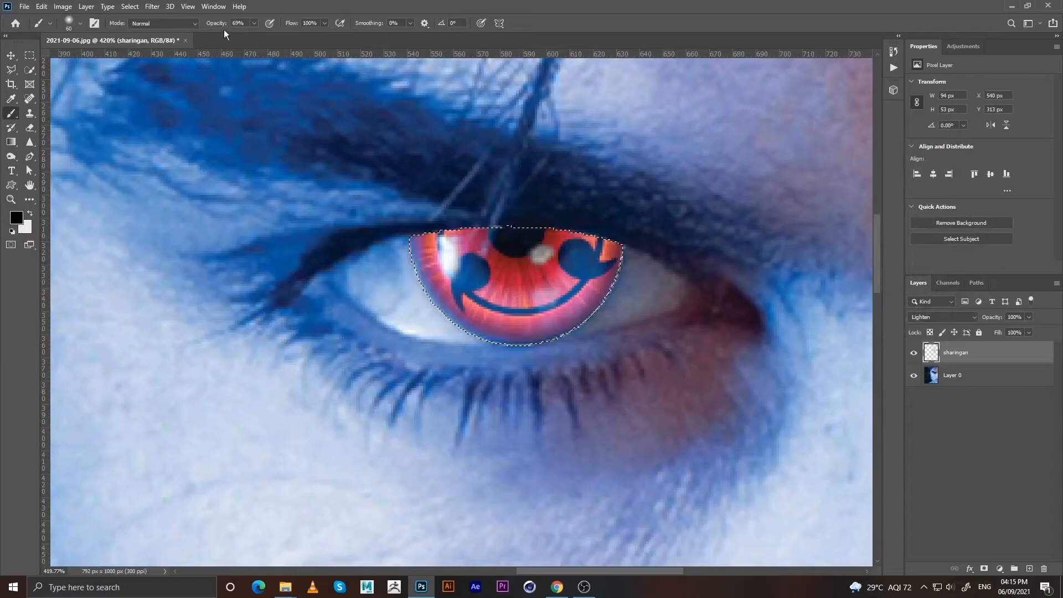
Paint the sharingan into the iris with a soft white brush at 47% opacity
left_click(255, 22)
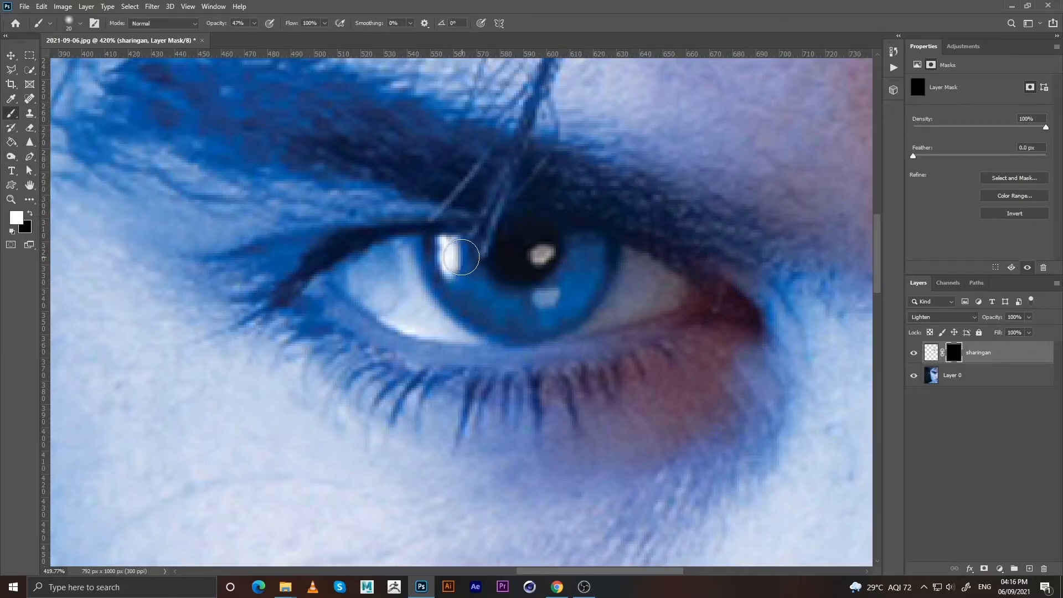
left_click_drag(460, 256, 460, 272)
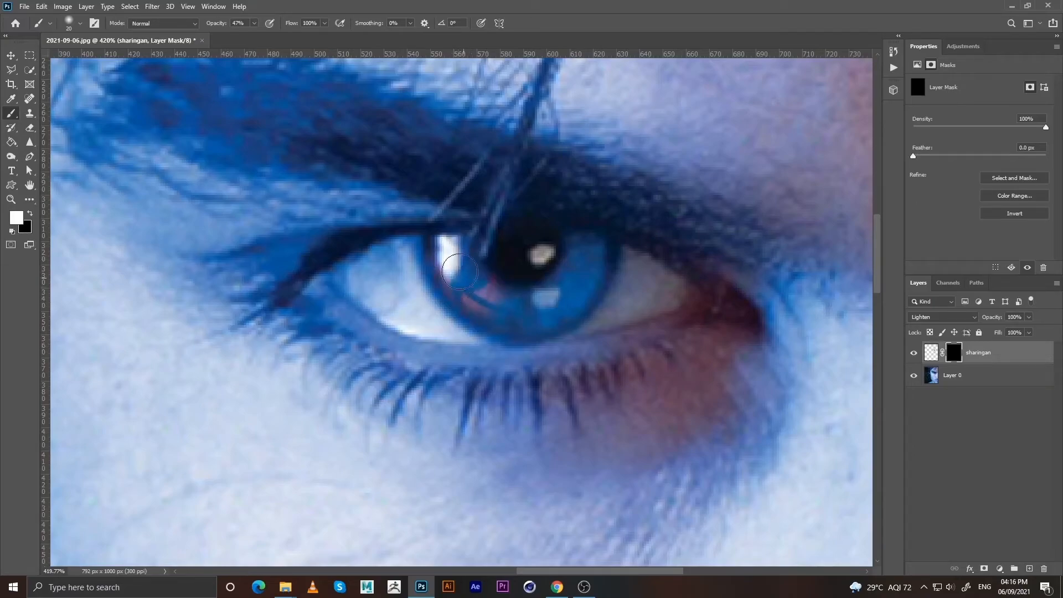
left_click_drag(460, 270, 552, 254)
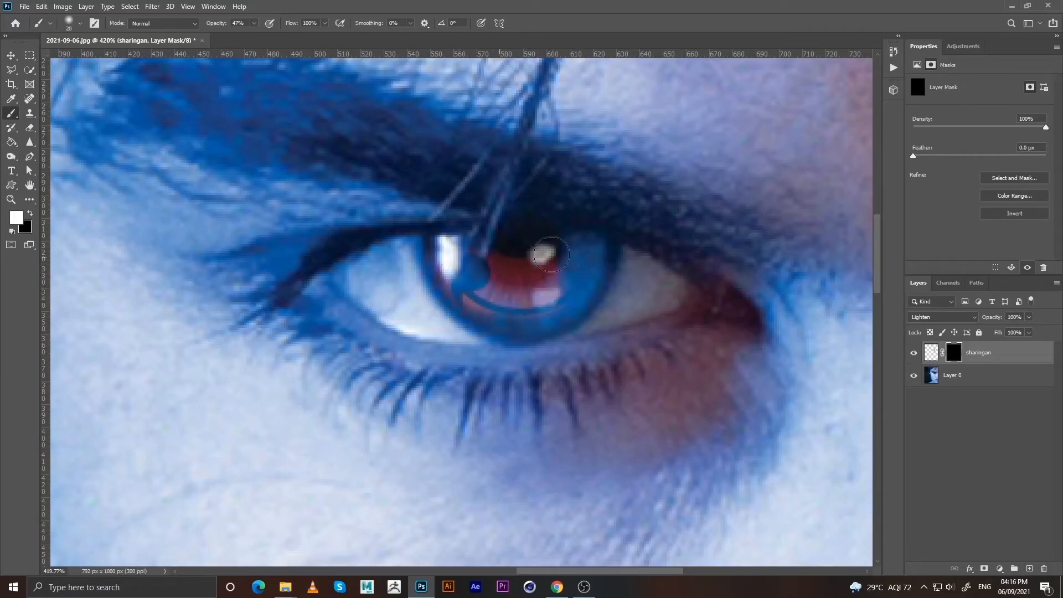
left_click_drag(550, 254, 526, 308)
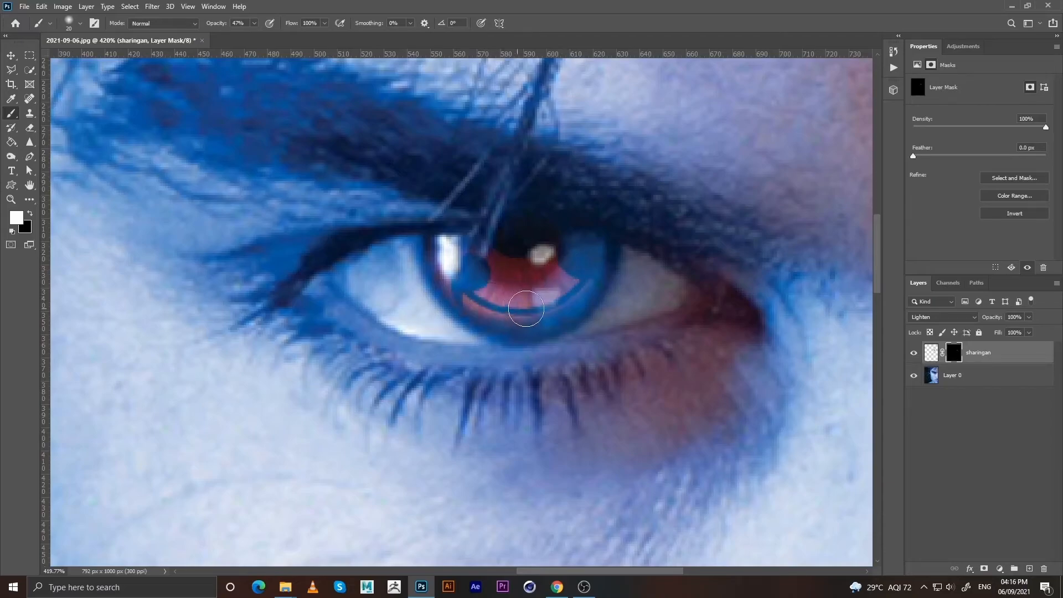
left_click_drag(526, 309, 454, 254)
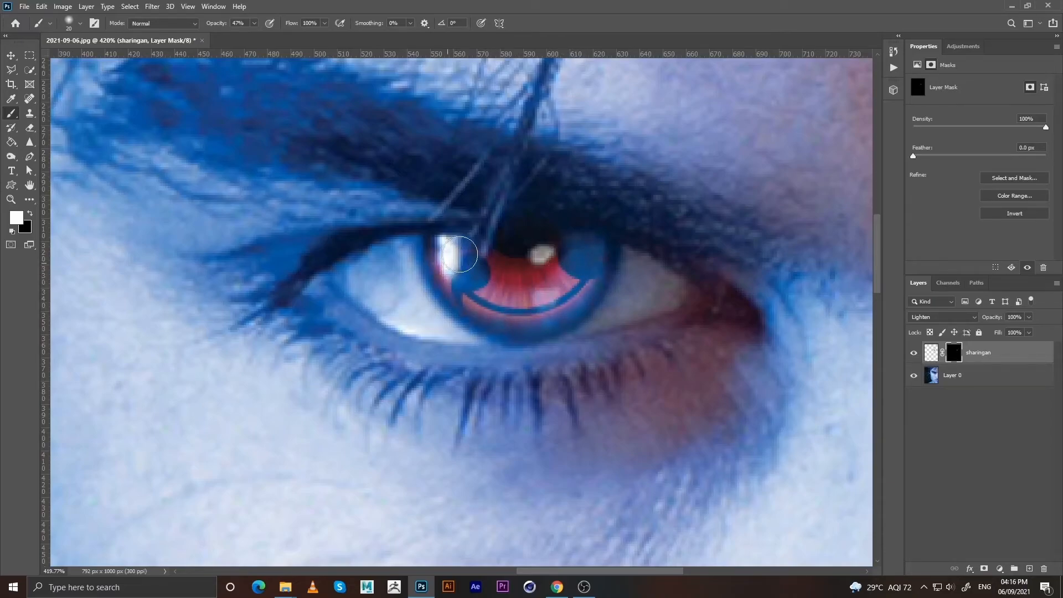
left_click_drag(456, 254, 591, 263)
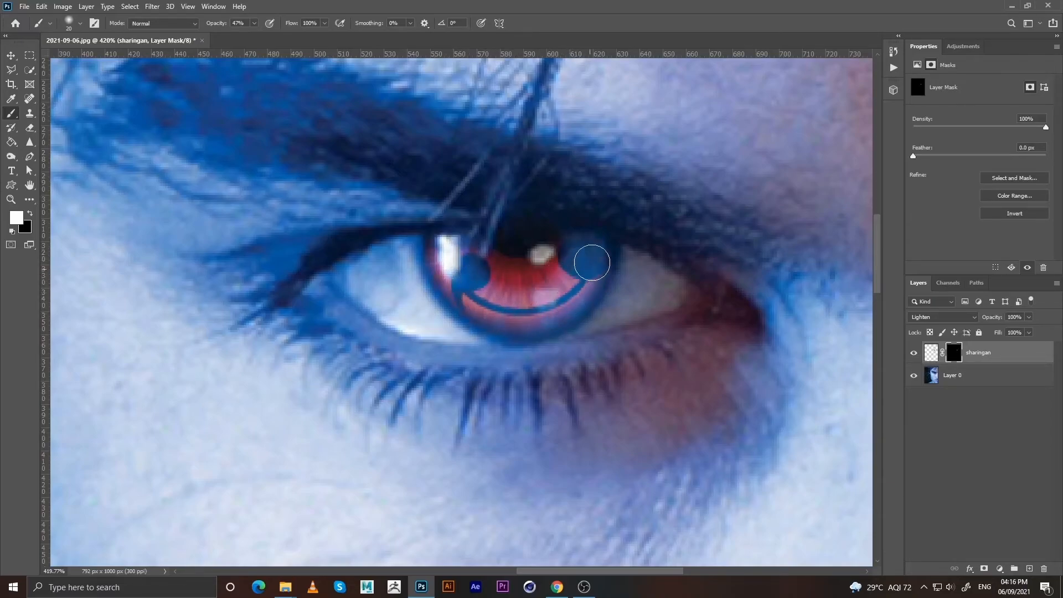
left_click_drag(592, 263, 568, 286)
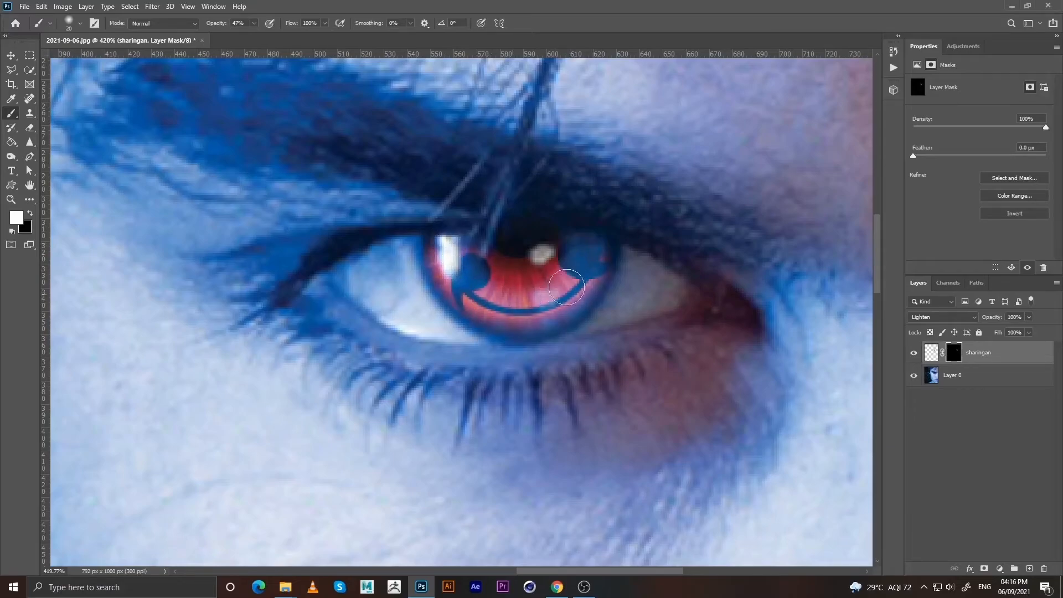
left_click_drag(566, 287, 551, 263)
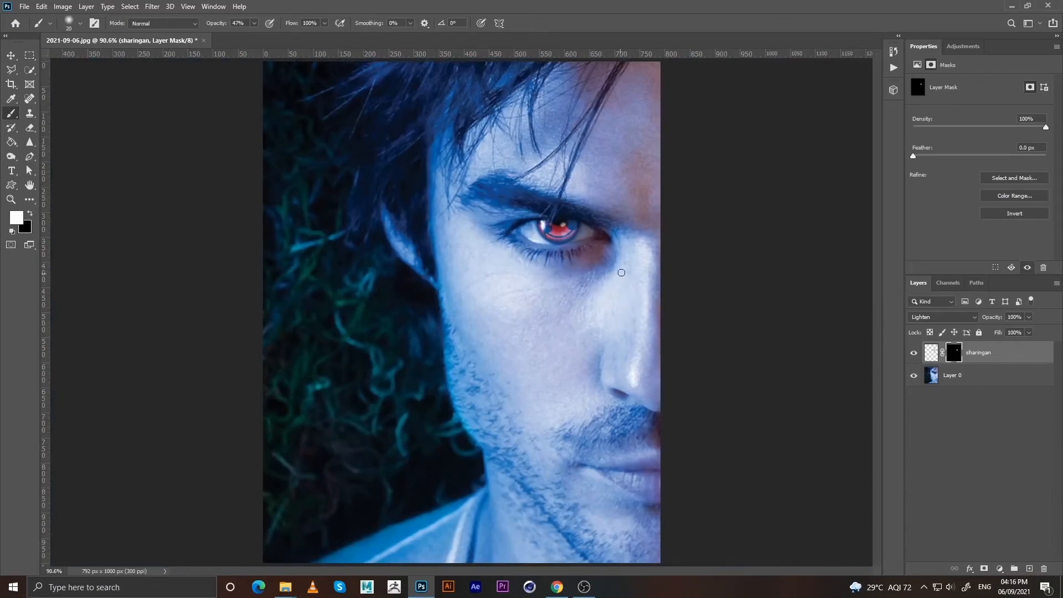
Desaturate Layer 0 with Hue/Saturation set to -100 saturation
left_click(11, 57)
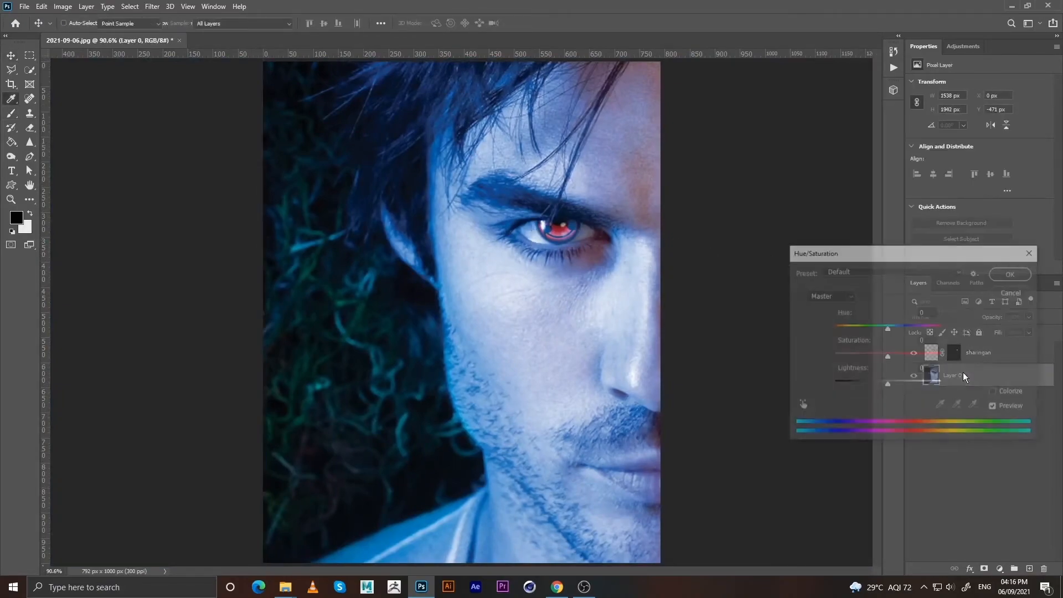
left_click_drag(888, 357, 833, 356)
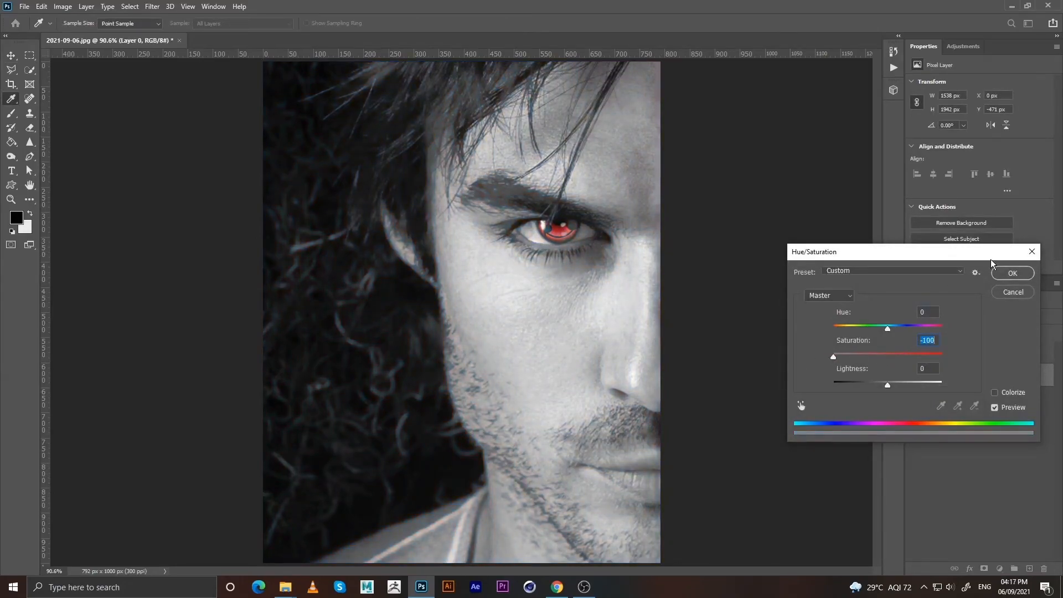
left_click(1011, 273)
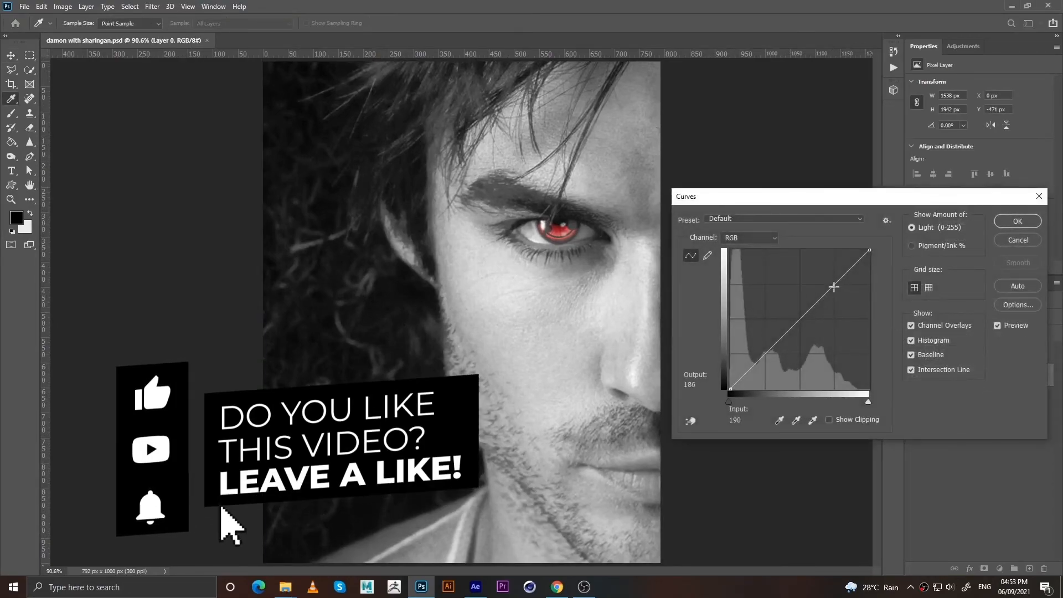
Pull the RGB curve's midpoint down to darken the midtones and apply
left_click_drag(834, 286, 844, 307)
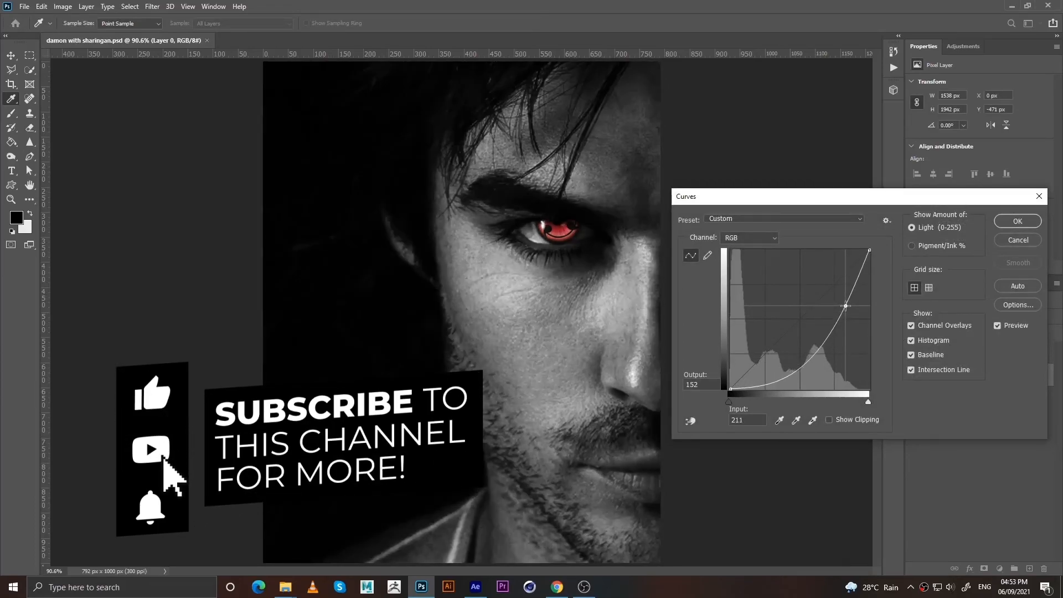
left_click(1017, 221)
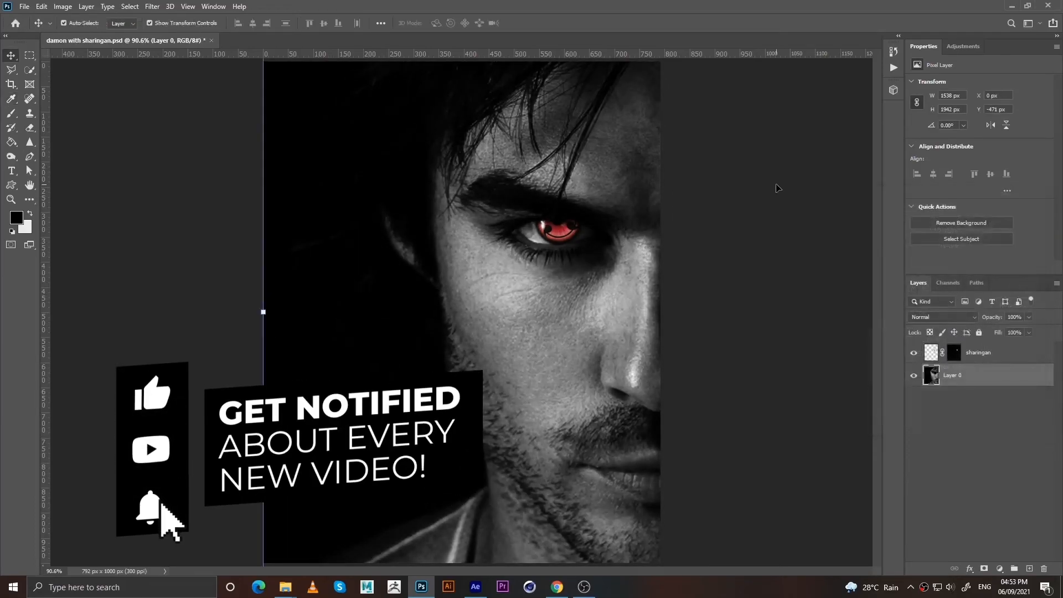